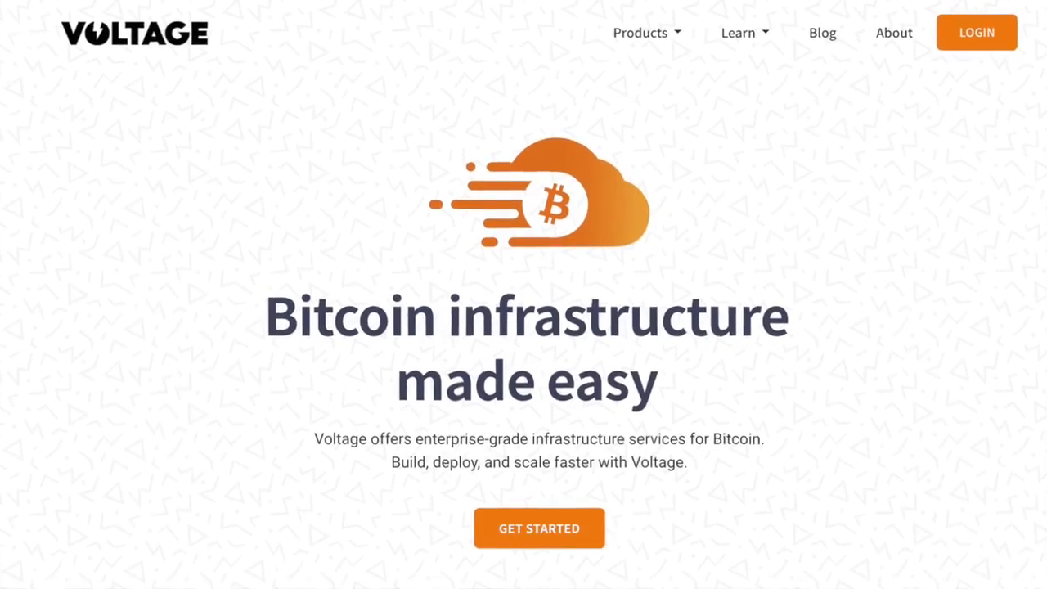
# - Show the UTXOs list with the test wallet's three unspent outputs and their values
pyautogui.scroll(-3)
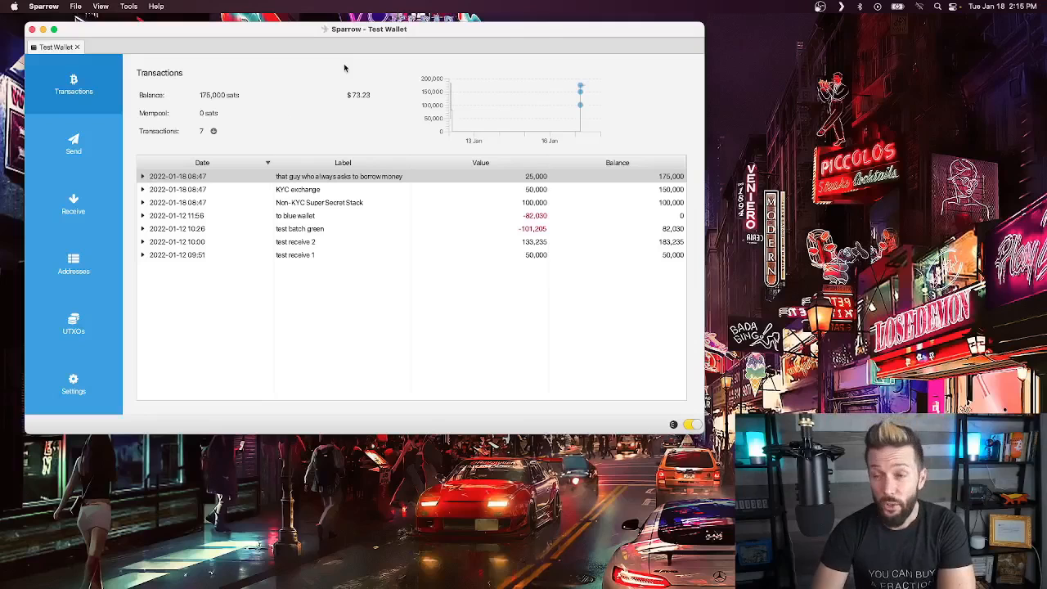
pyautogui.moveTo(164, 113)
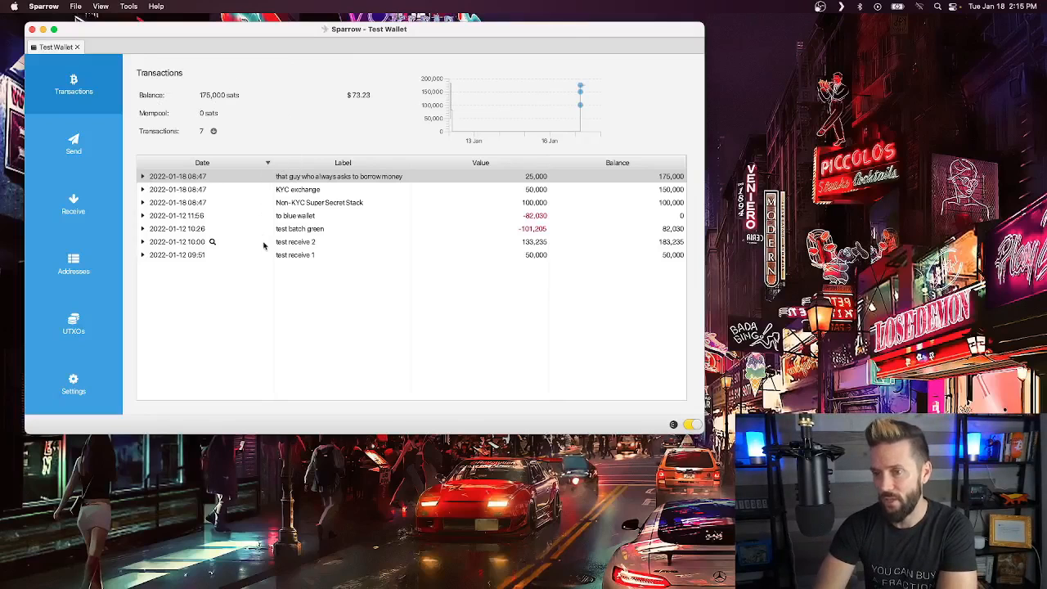
pyautogui.moveTo(160, 144)
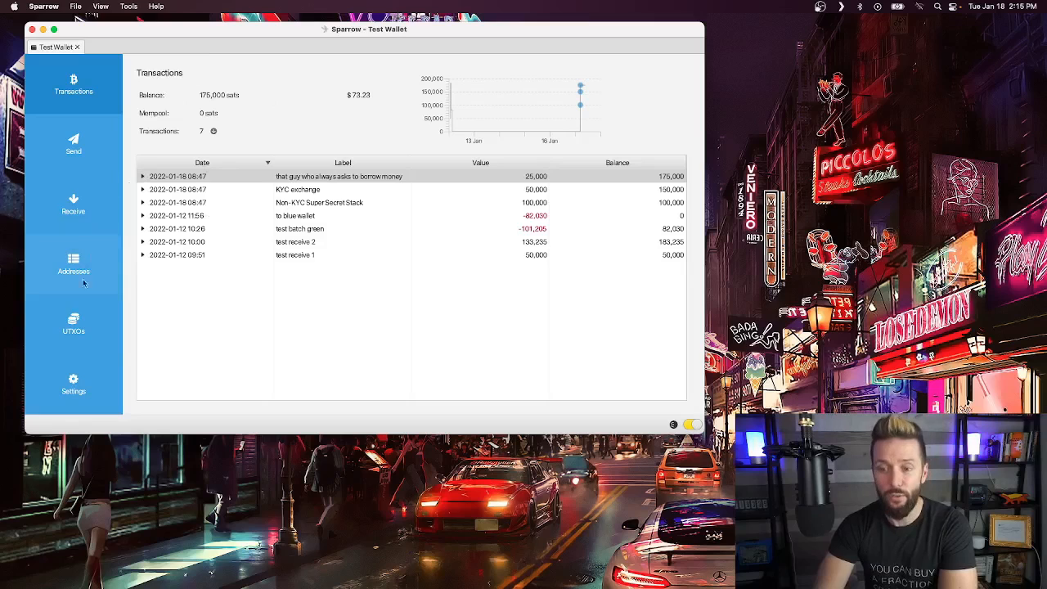
pyautogui.click(73, 324)
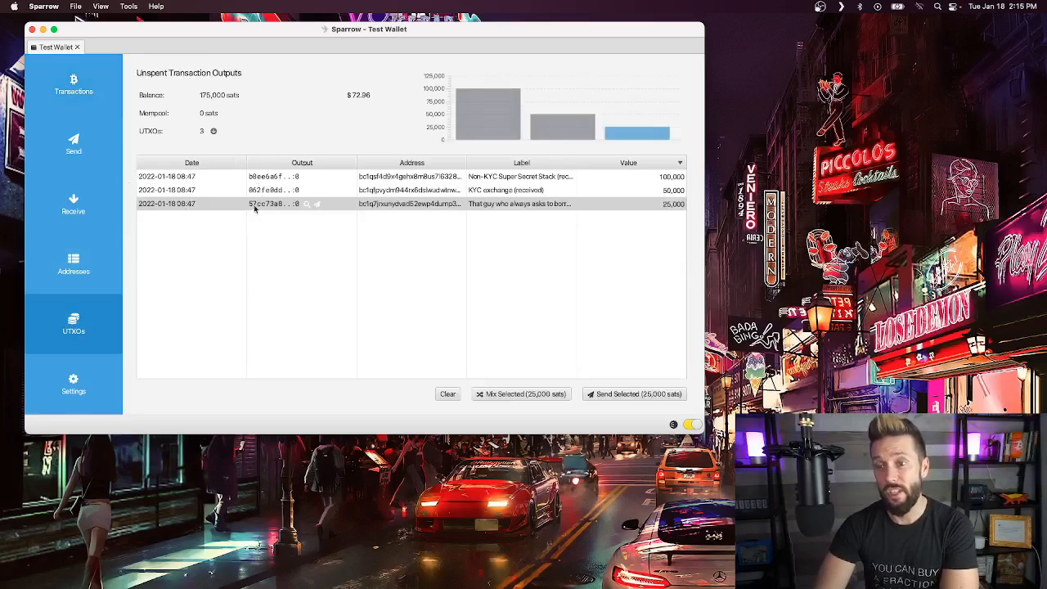
pyautogui.moveTo(246, 237)
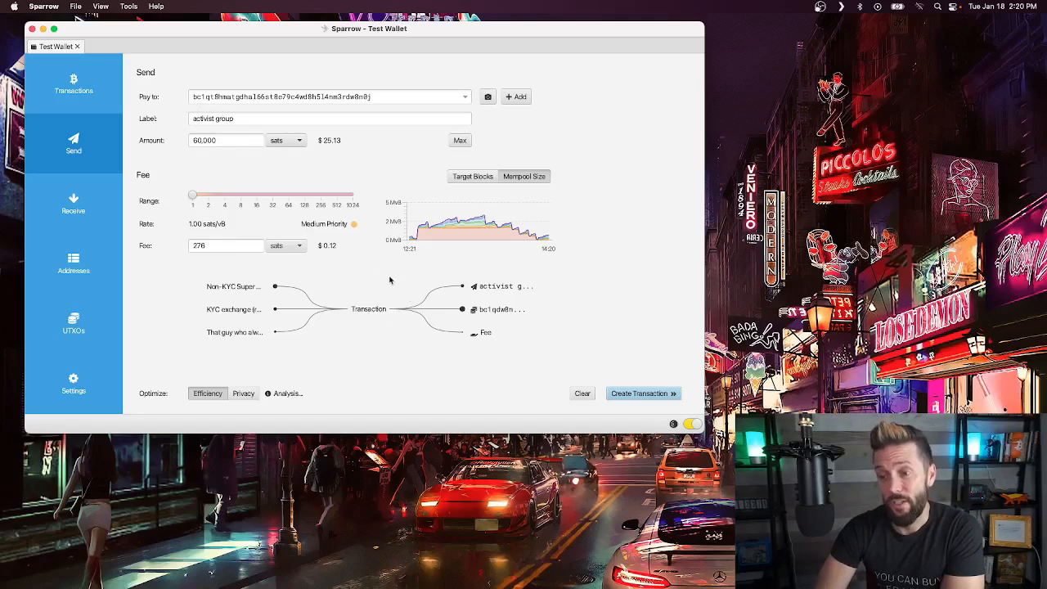
pyautogui.moveTo(199, 309)
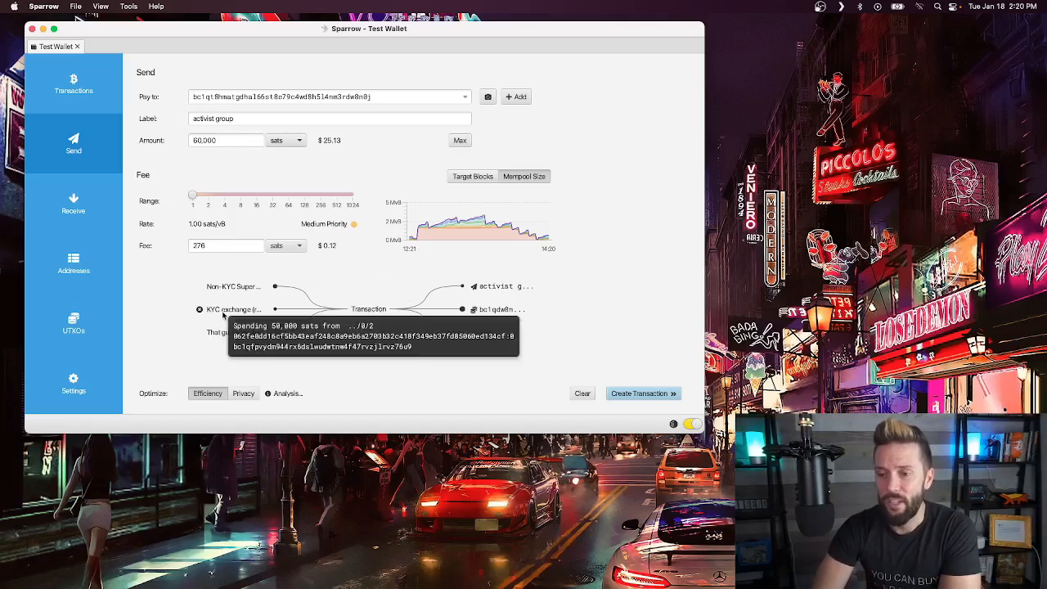
pyautogui.moveTo(164, 301)
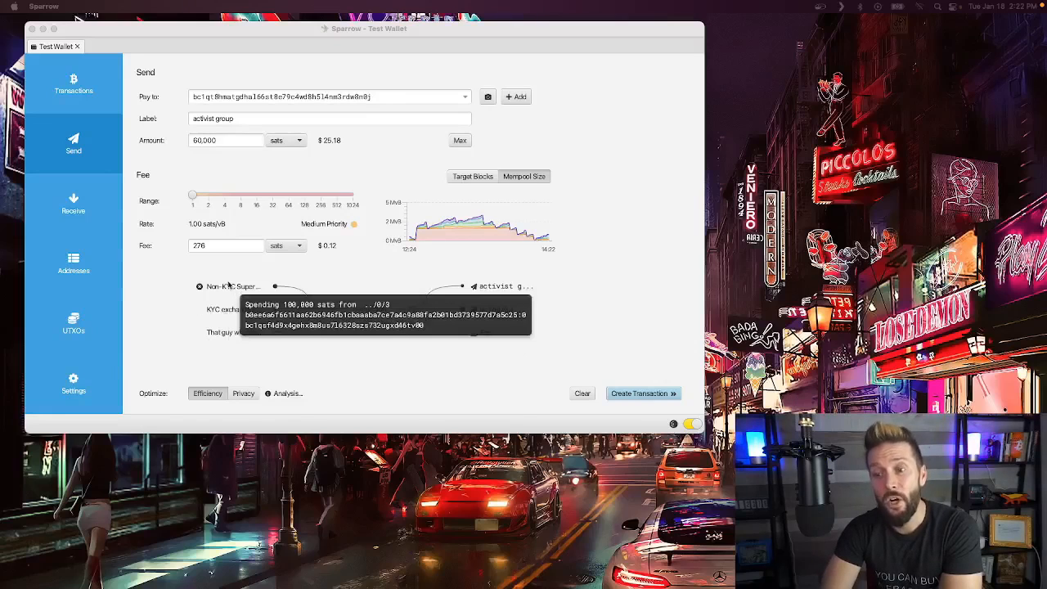
pyautogui.moveTo(151, 292)
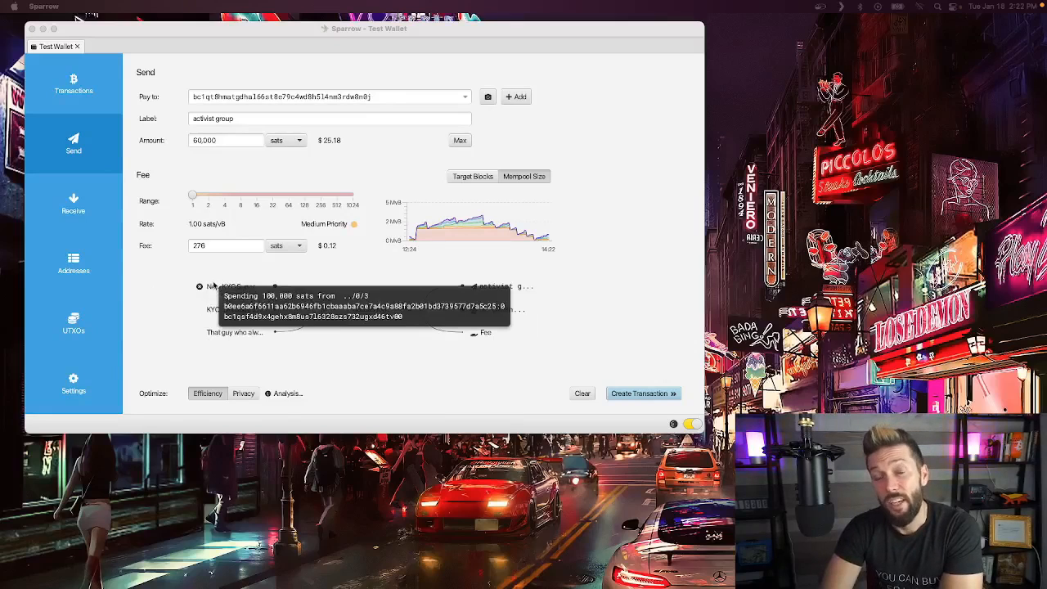
# - Switch to the Receive view showing a fresh address labelled 'grandma'
pyautogui.click(73, 203)
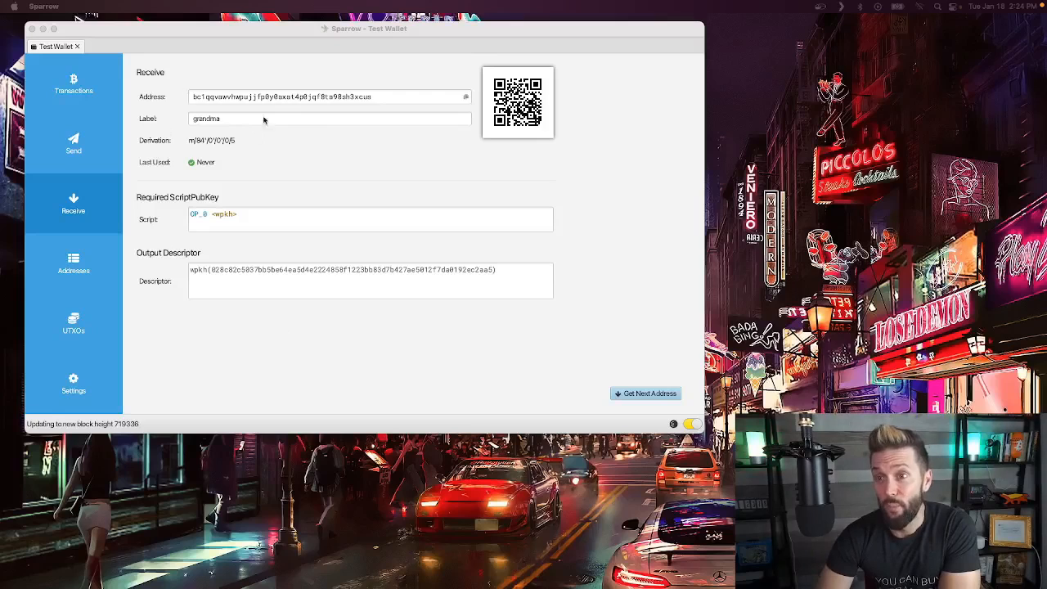
pyautogui.moveTo(248, 150)
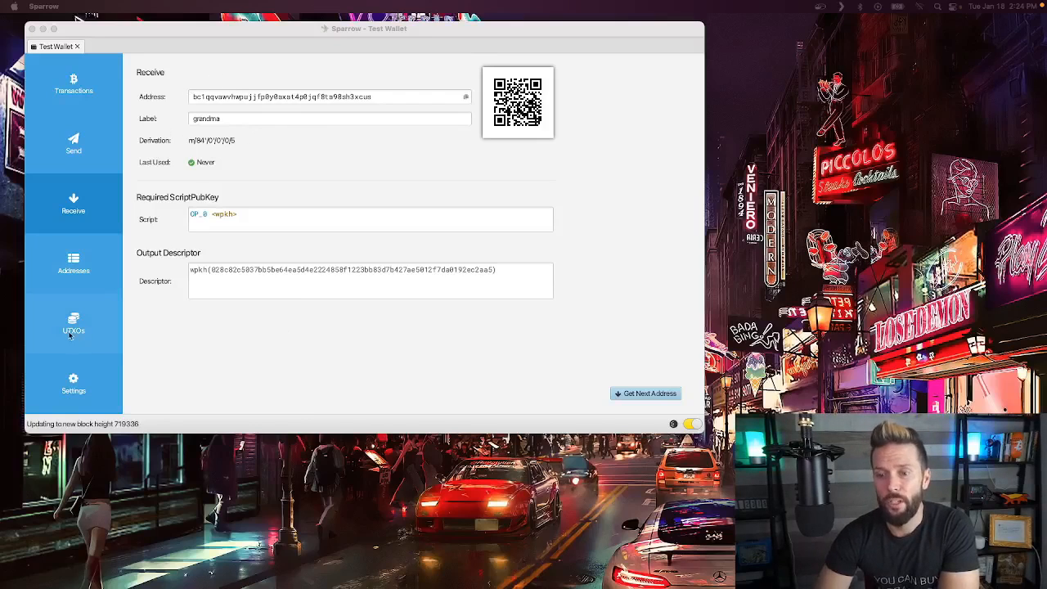
# - Return from the receive address details to the UTXOs list of three coins
pyautogui.click(74, 324)
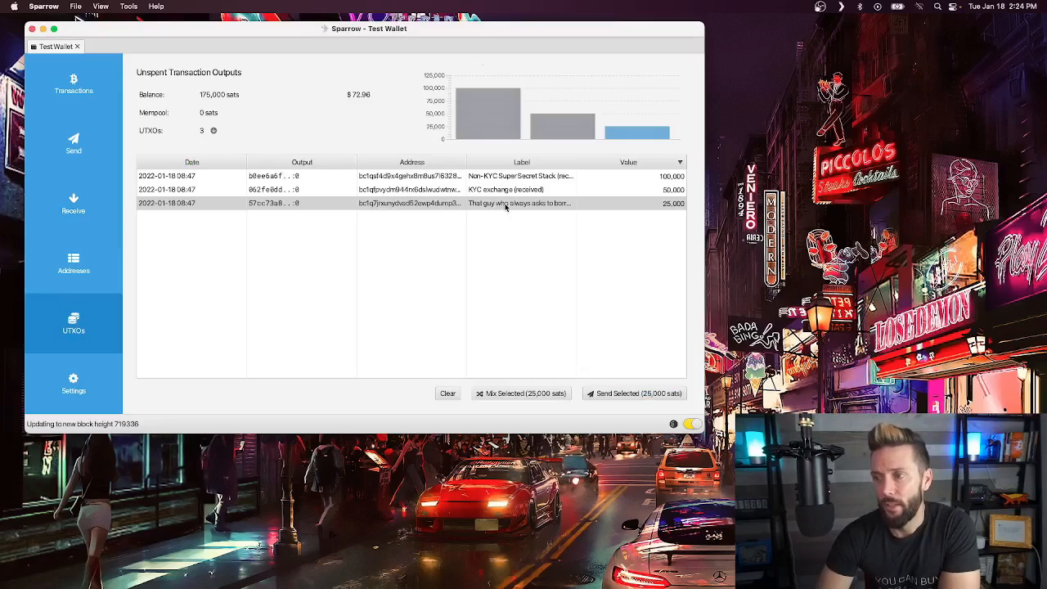
pyautogui.doubleClick(520, 202)
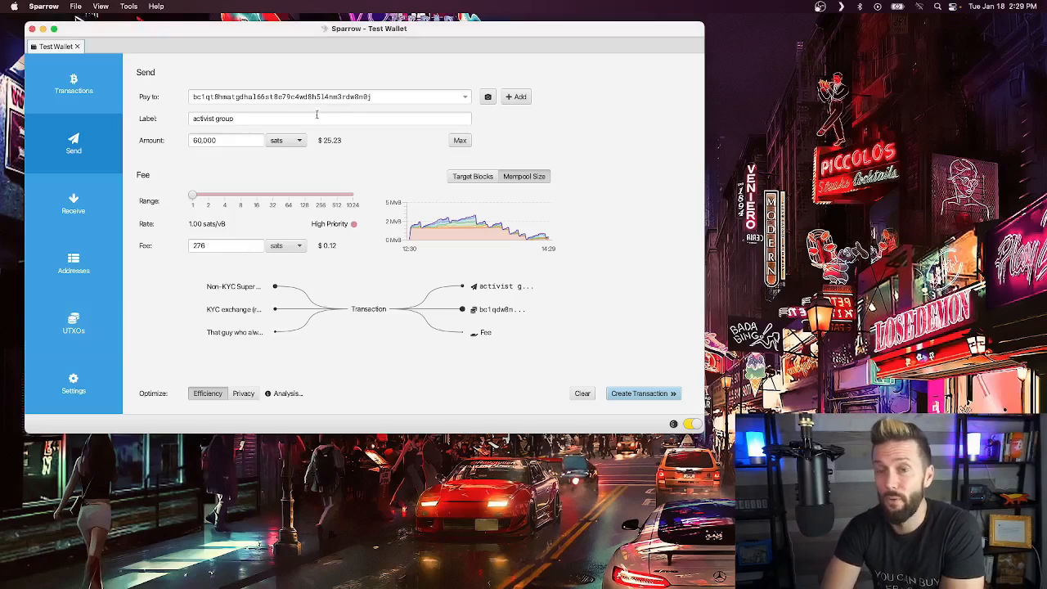
pyautogui.moveTo(337, 347)
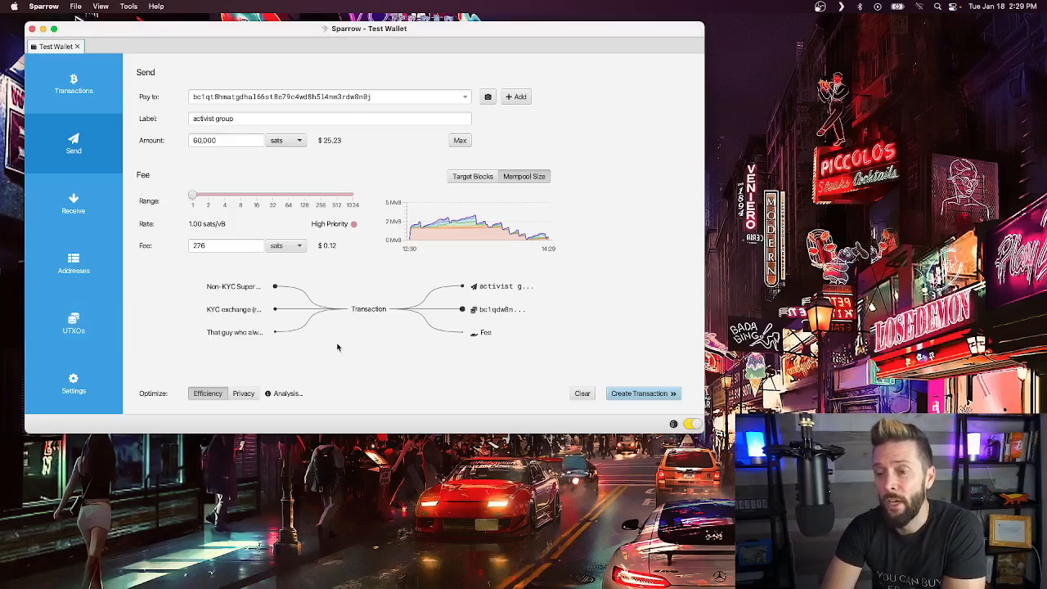
pyautogui.moveTo(268, 349)
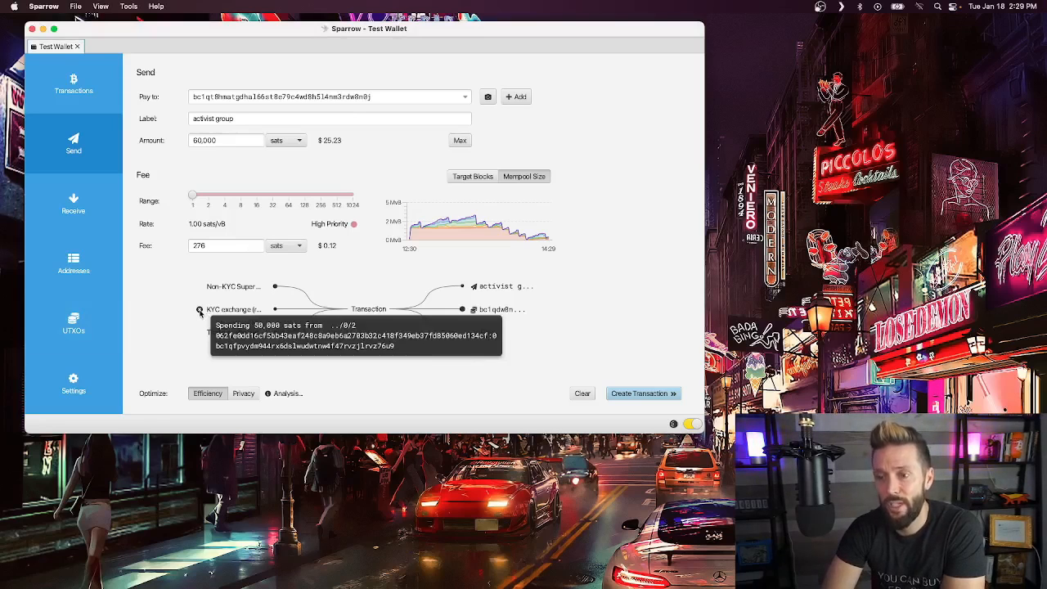
# - Leave the 60,000-sat send form for the UTXOs list with the 50,000-sat KYC coin
pyautogui.click(73, 324)
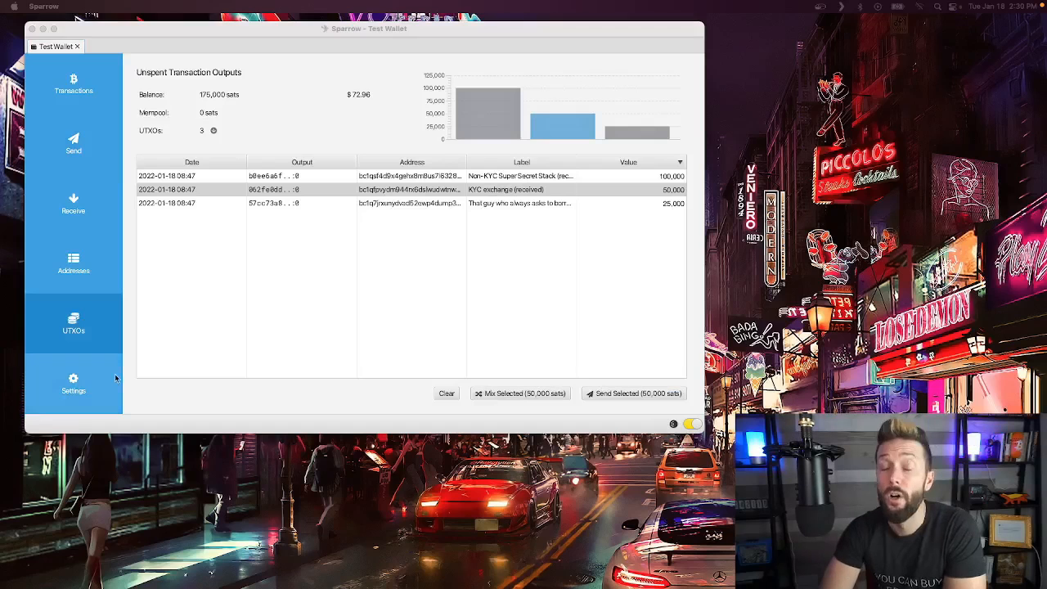
pyautogui.moveTo(94, 311)
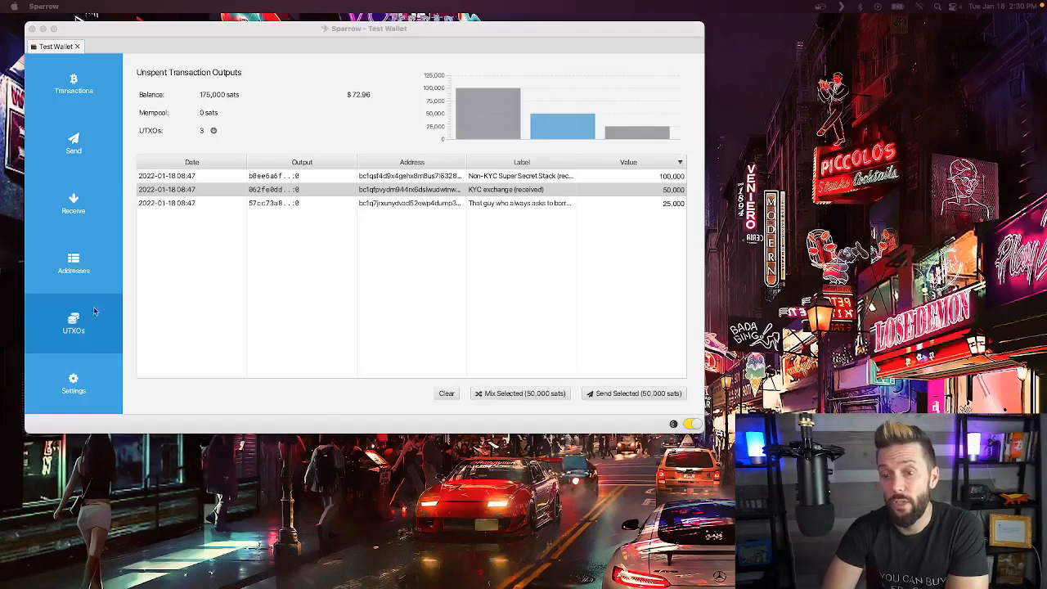
pyautogui.moveTo(203, 180)
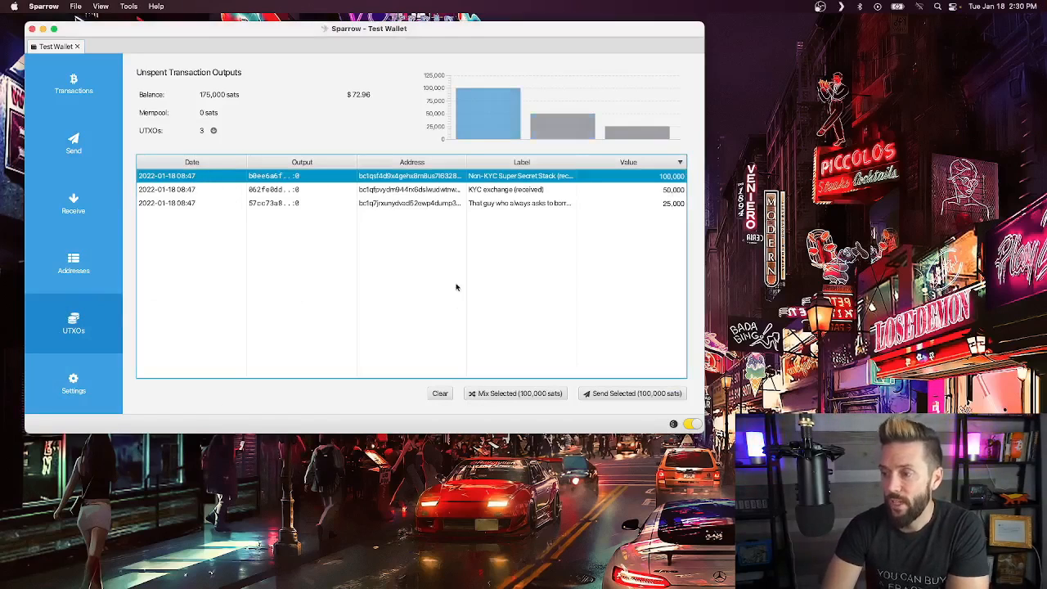
pyautogui.moveTo(603, 399)
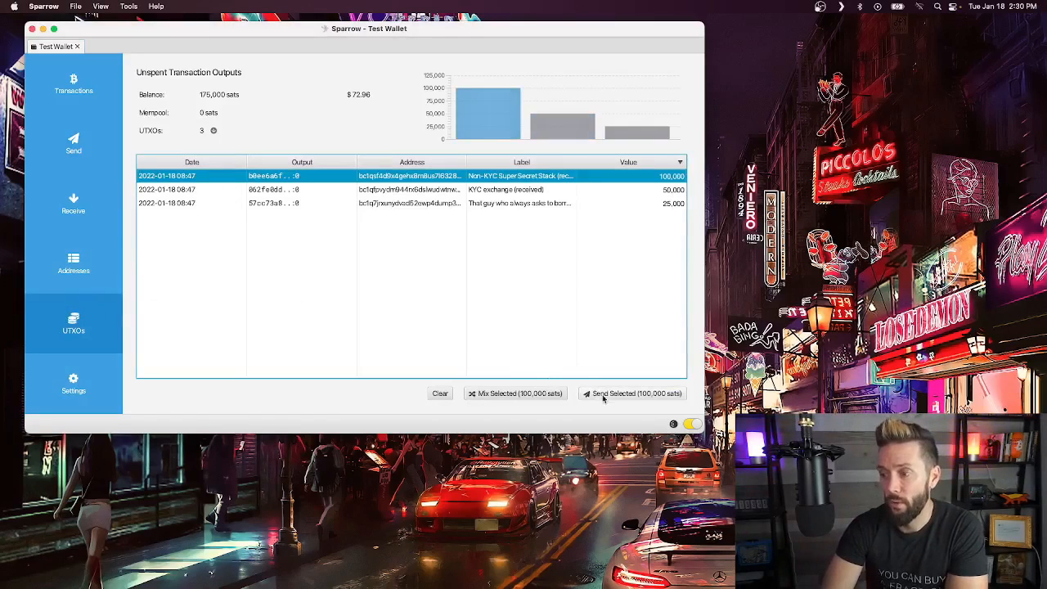
# - Send Selected on the 100,000-sat Non-KYC coin to start the activist group payment
pyautogui.click(632, 393)
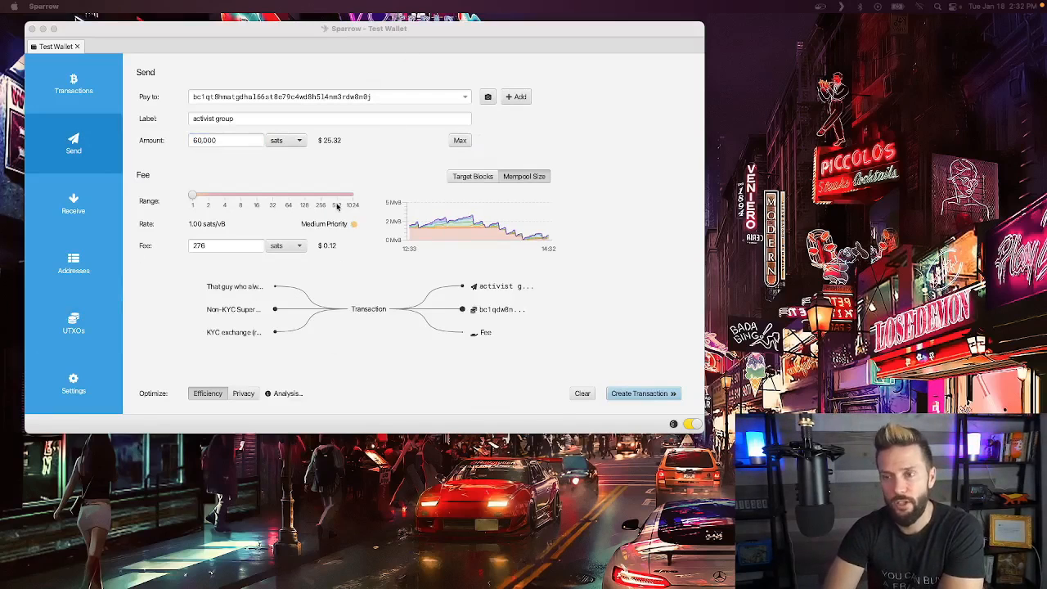
# - Choose Privacy optimization, adding extra change outputs and raising the fee to 358 sats
pyautogui.click(242, 392)
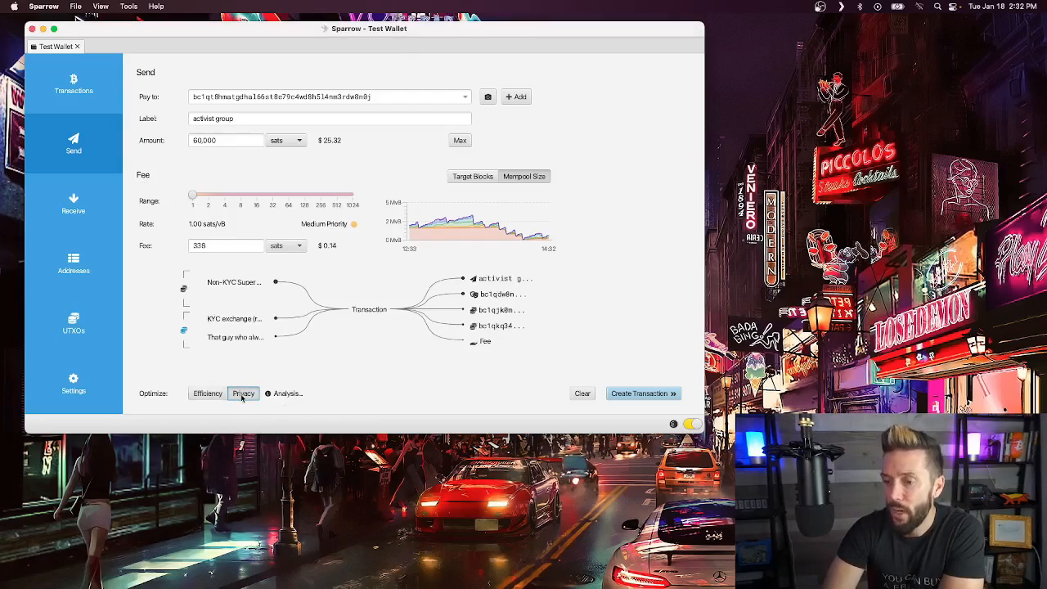
pyautogui.moveTo(338, 389)
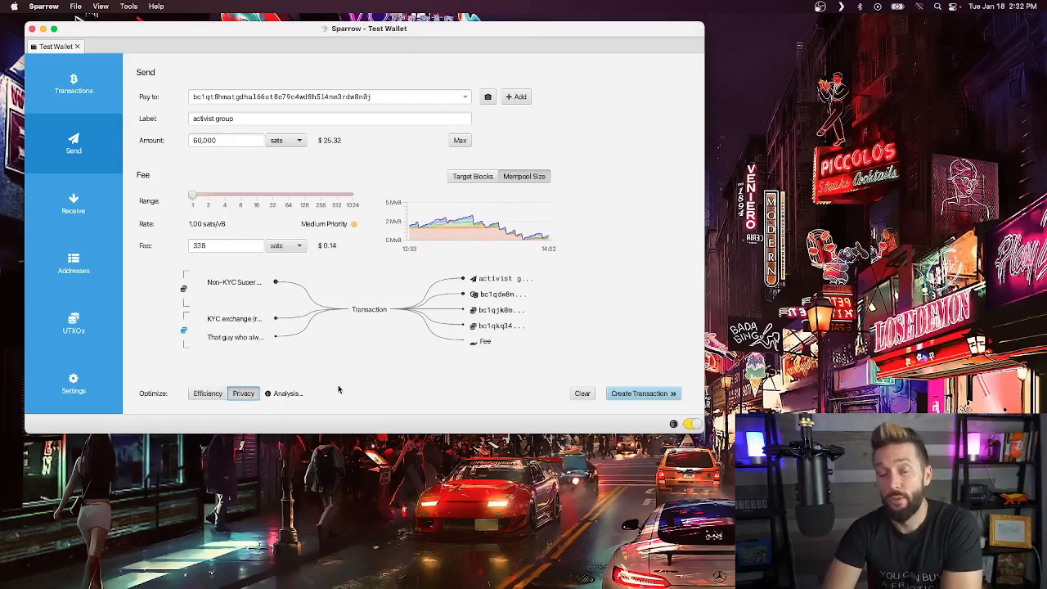